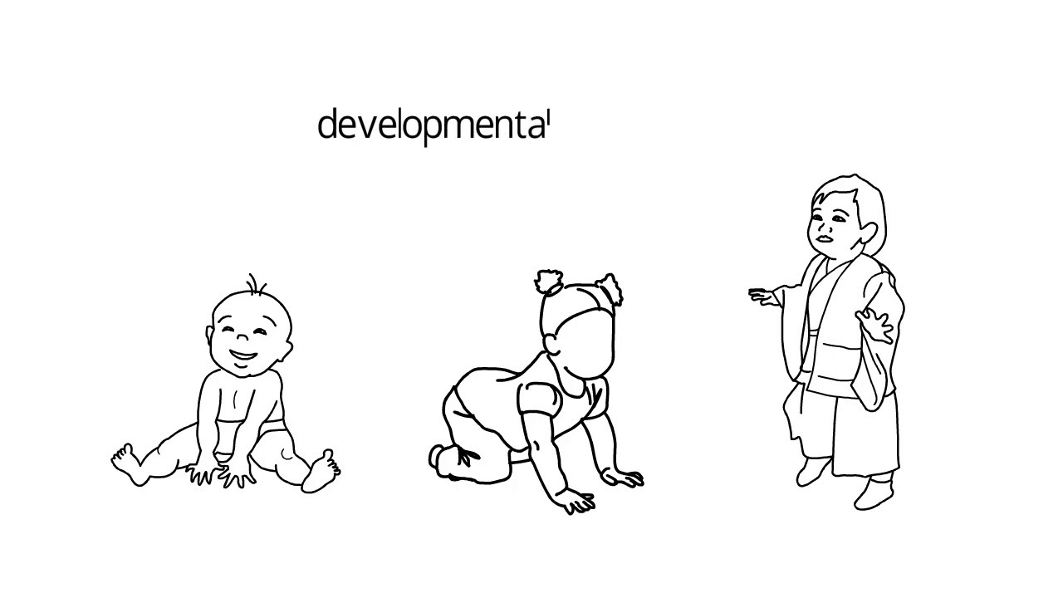
{"action": "type", "text": "milestones"}
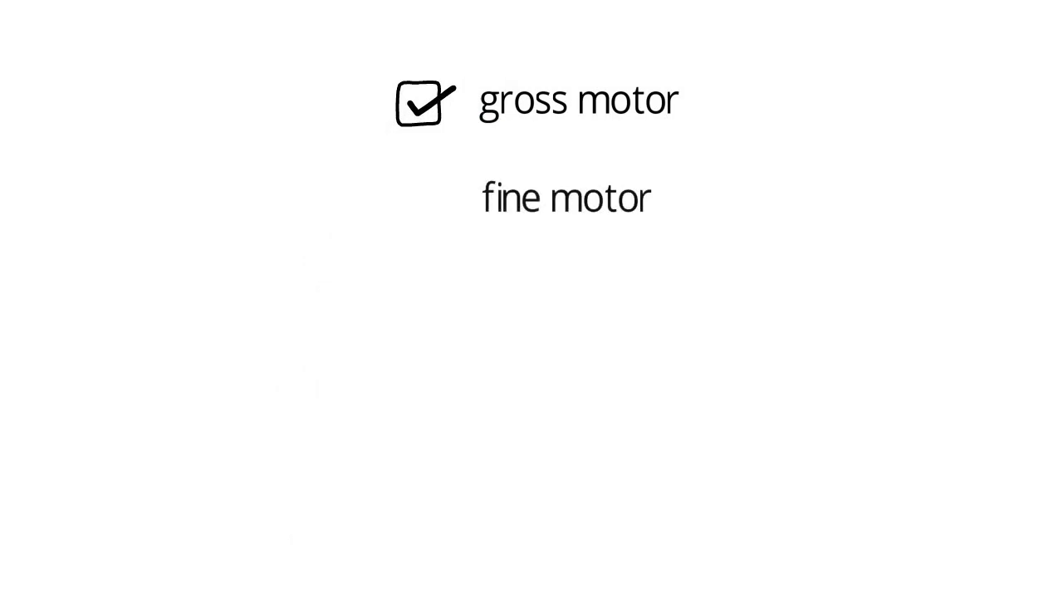
{"action": "mouse_move", "coordinate": [423, 200]}
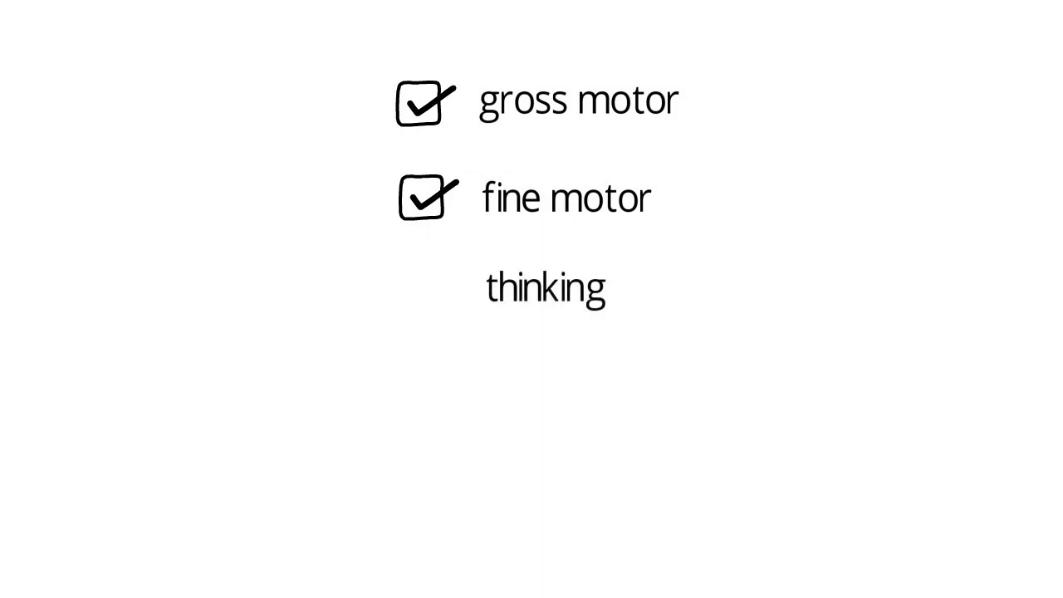
{"action": "left_click", "coordinate": [428, 289]}
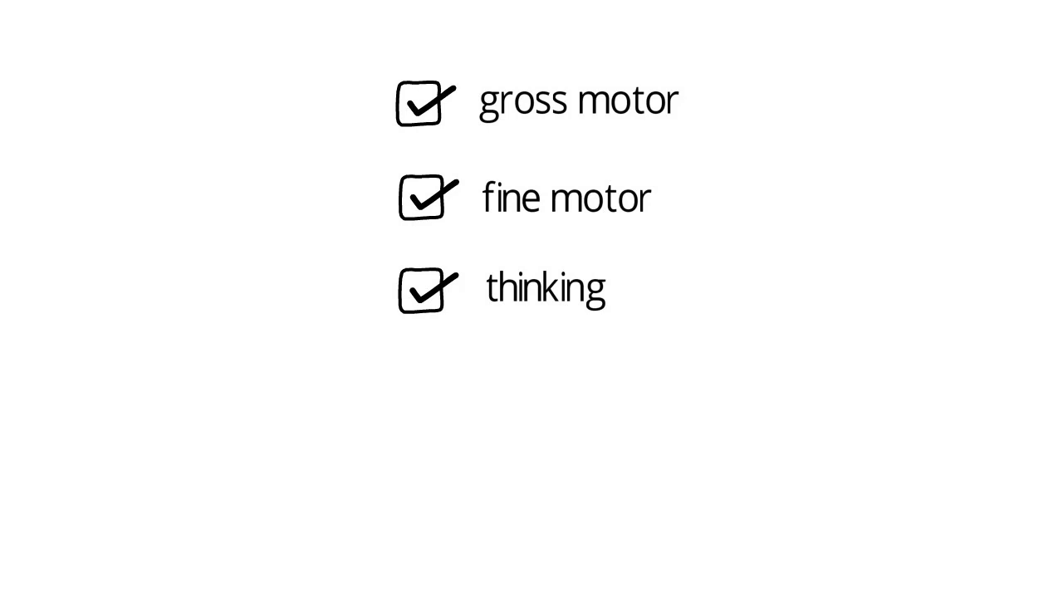